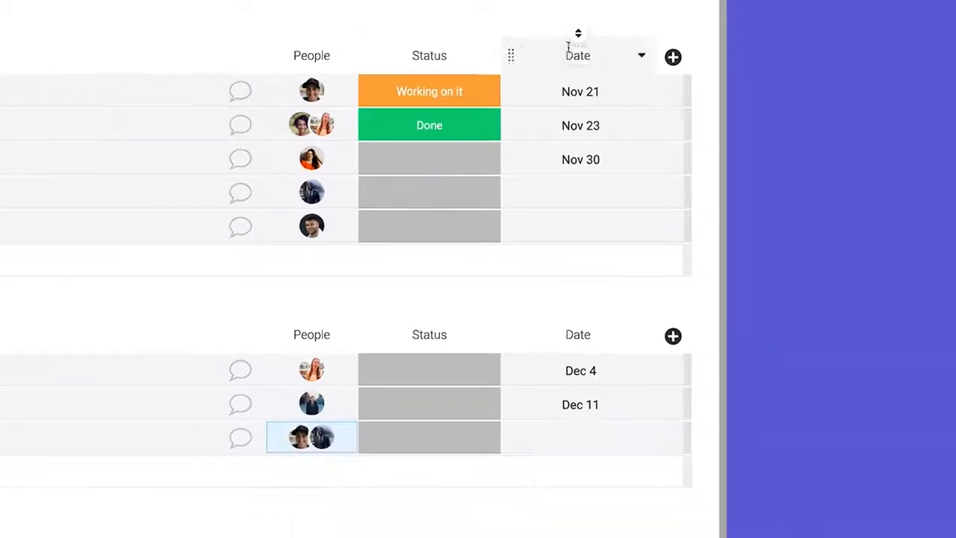
Add an Estimated Time numbers column with hours per task, summed per group
click(580, 159)
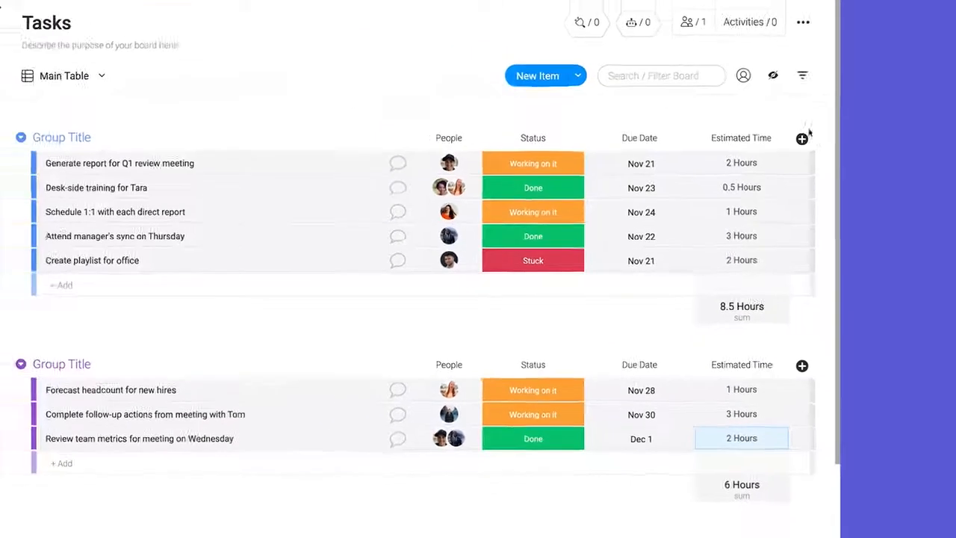
Add a Priority status column with High/Medium/Low labels and start renaming the first group 'This'
click(802, 137)
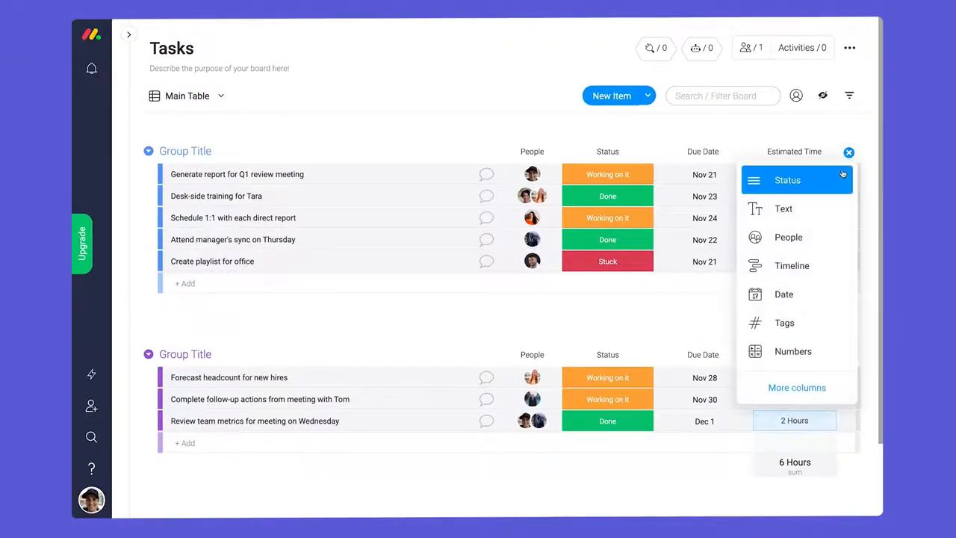
click(788, 179)
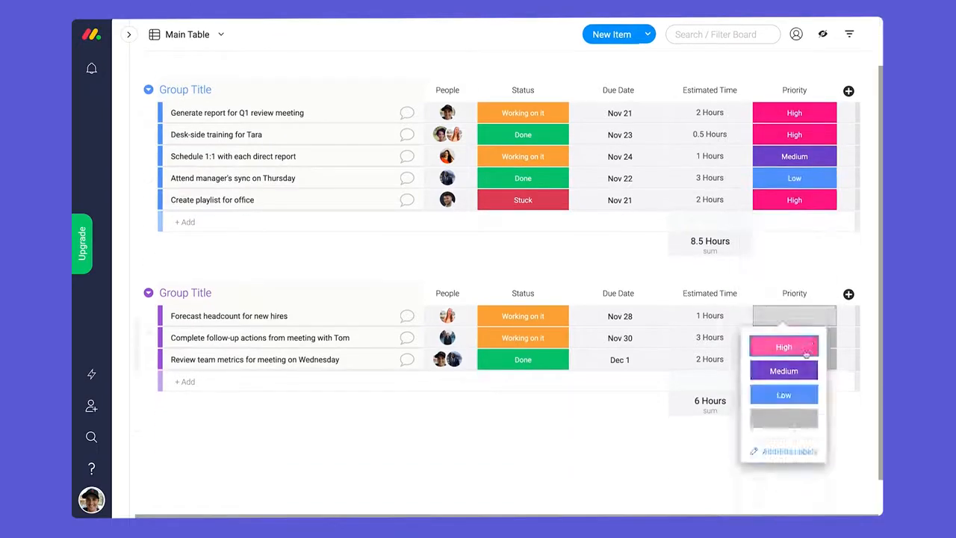
click(783, 394)
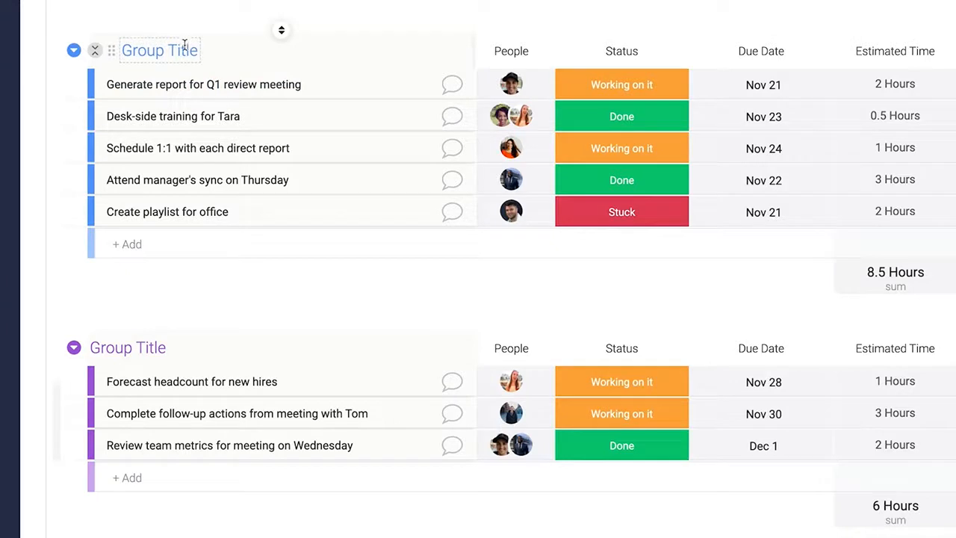
text(This)
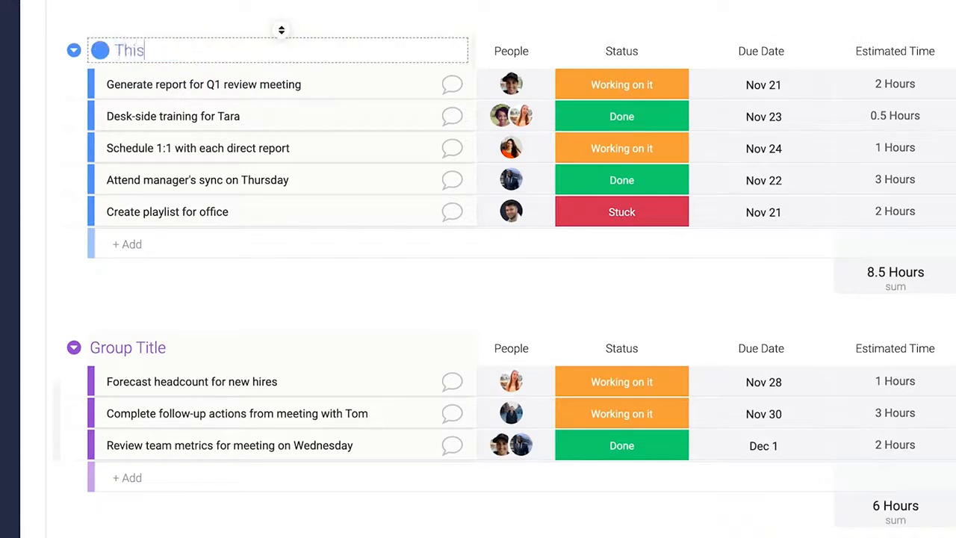